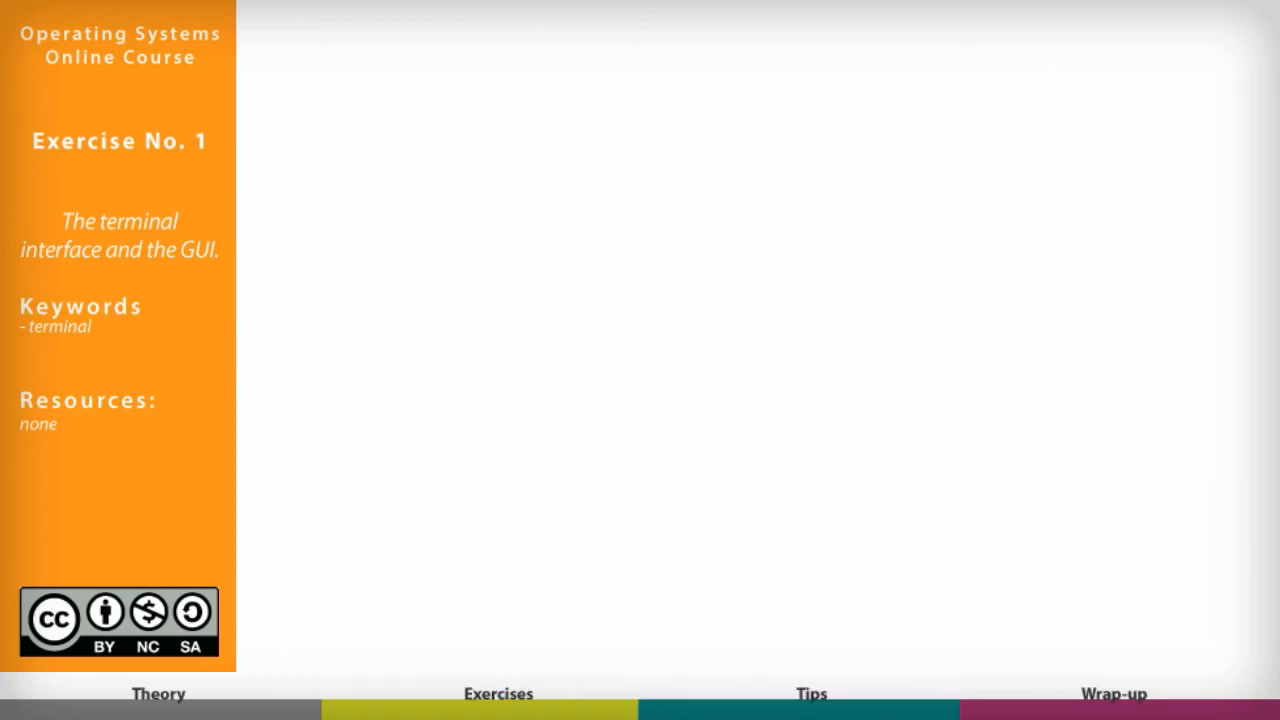
Step: Advance to the 'Repeat the ls' exercise slide with the sketched terminal screen
click(480, 692)
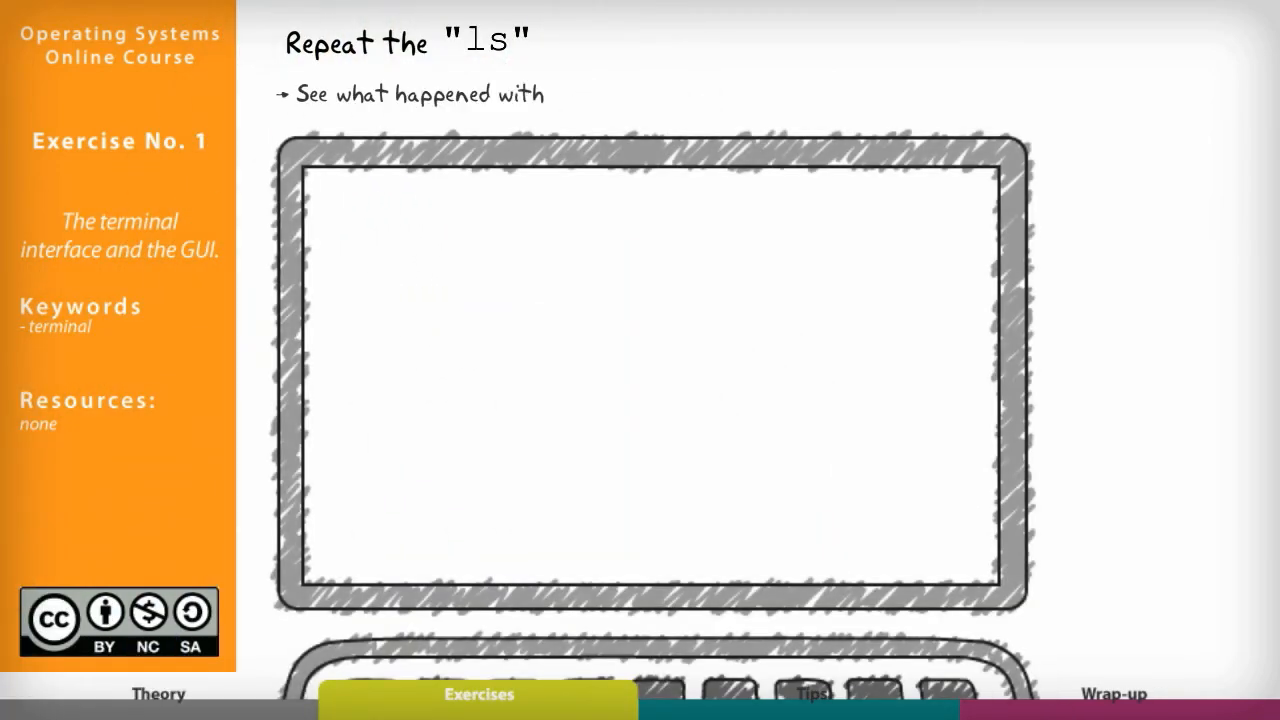